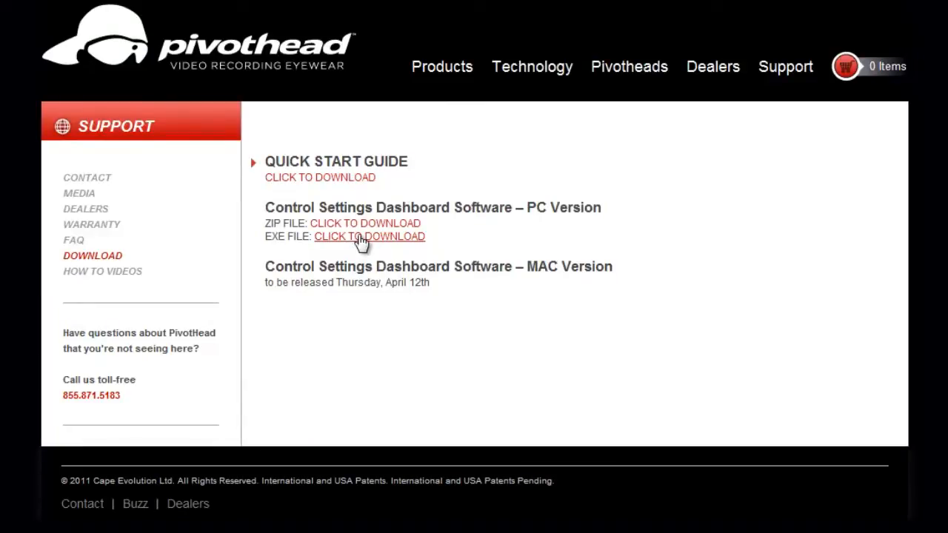
Download the PC EXE Control Settings installer and save it to the Desktop
click(369, 237)
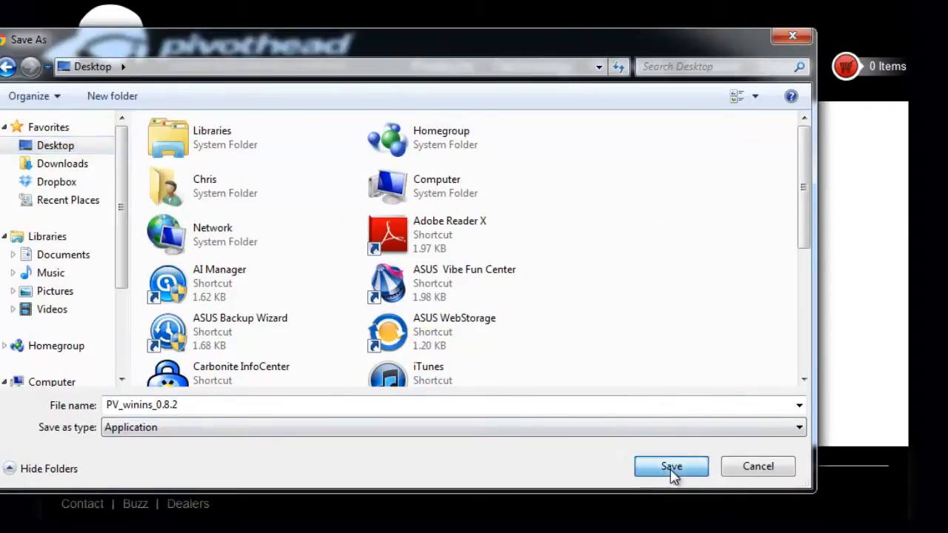
click(671, 465)
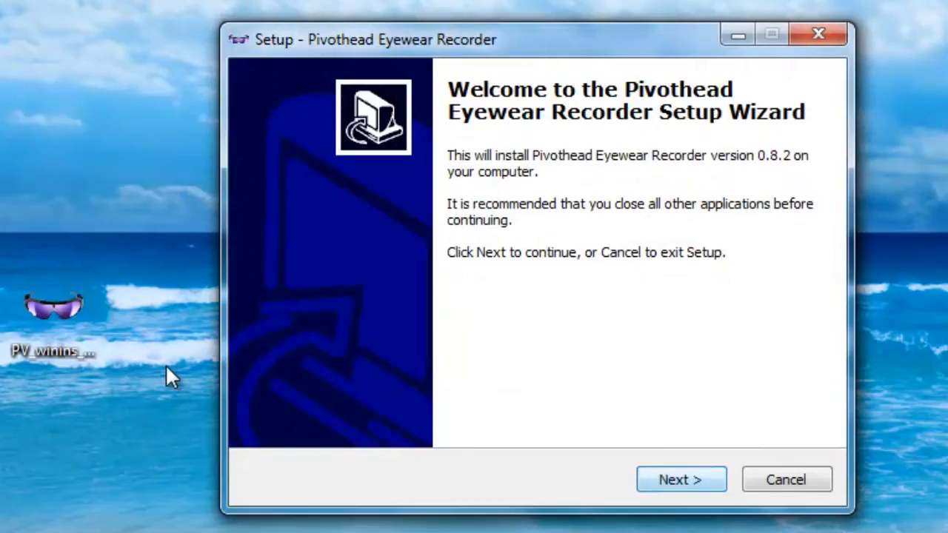
Install Pivothead Eyewear Recorder 0.8.2 with the default Start Menu folder and launch Pivothead Recorder
click(681, 480)
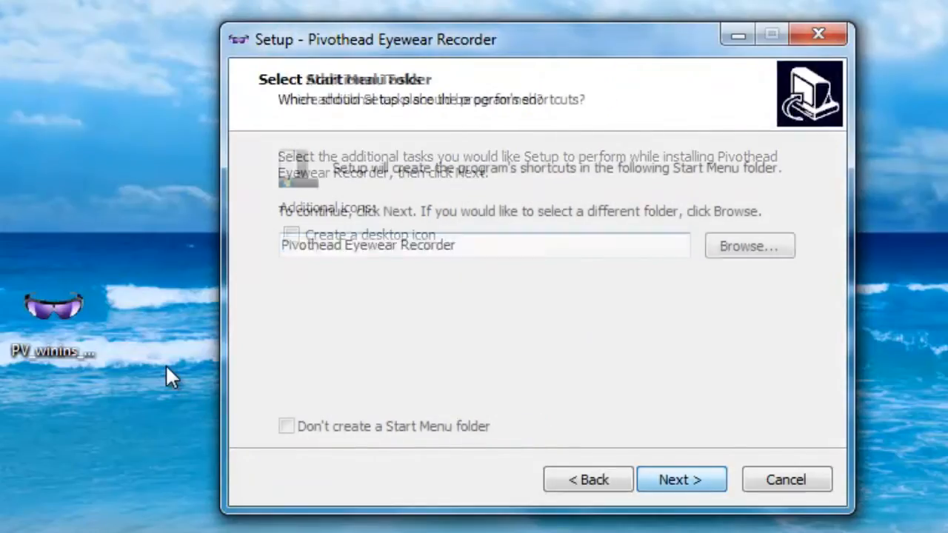
click(682, 480)
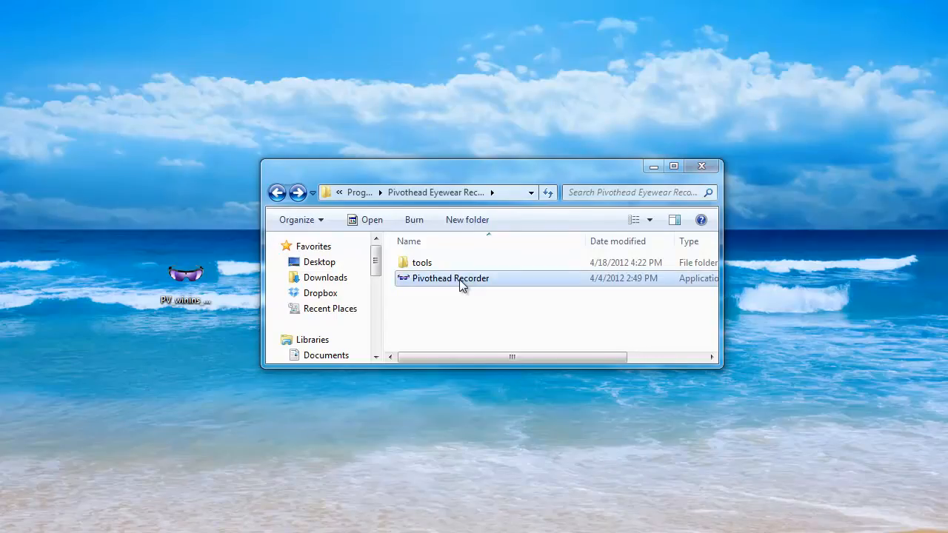
double_click(450, 278)
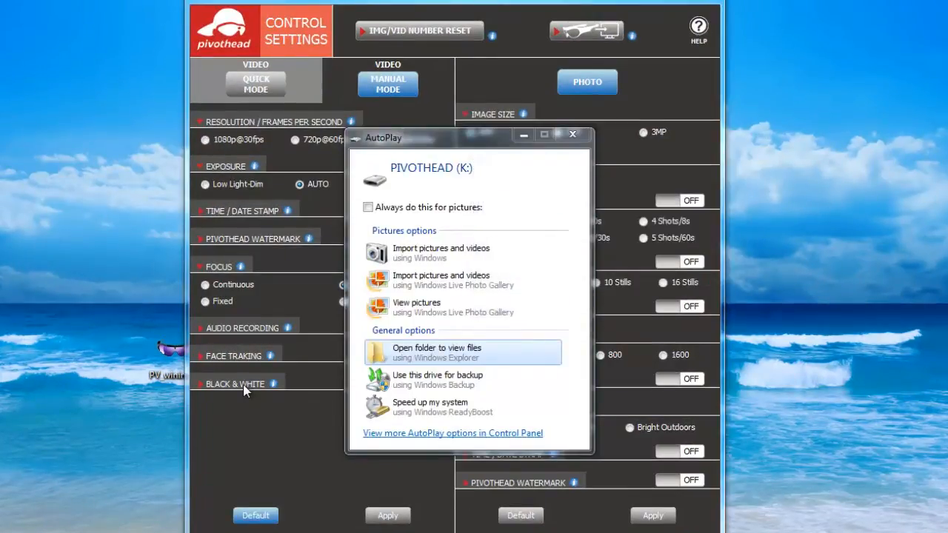
Dismiss the PIVOTHEAD (K:) drive AutoPlay prompt to reveal the Control Settings panel
click(572, 133)
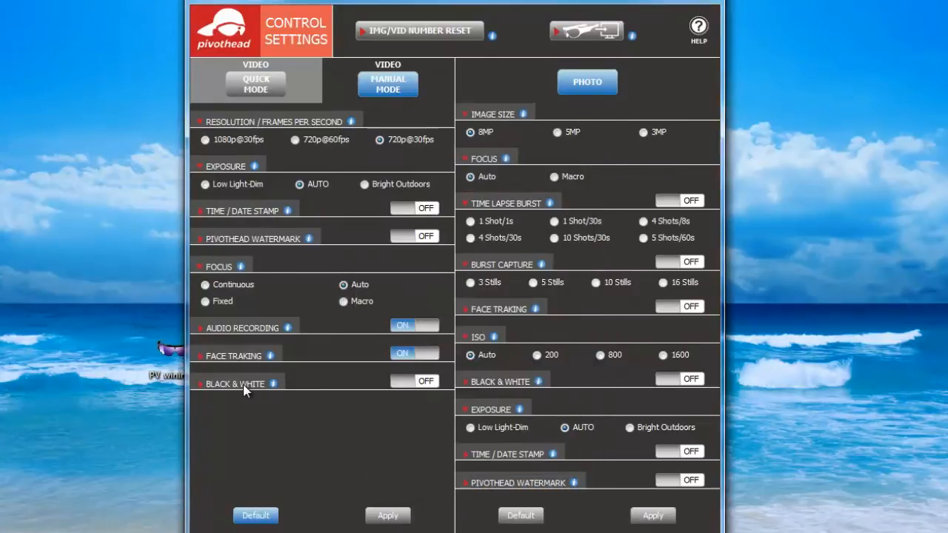